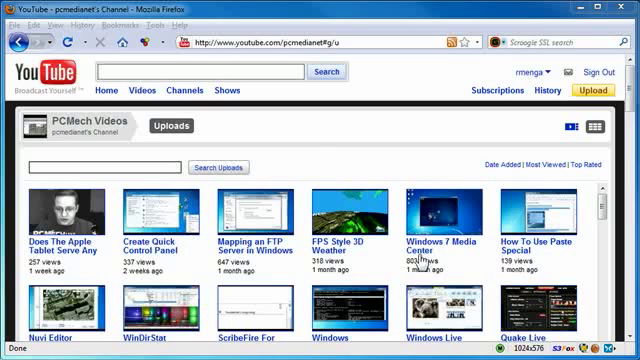
{"action": "mouse_move", "coordinate": [299, 135]}
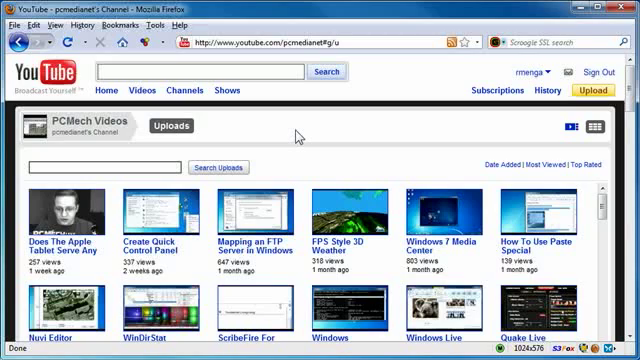
{"action": "mouse_move", "coordinate": [298, 135]}
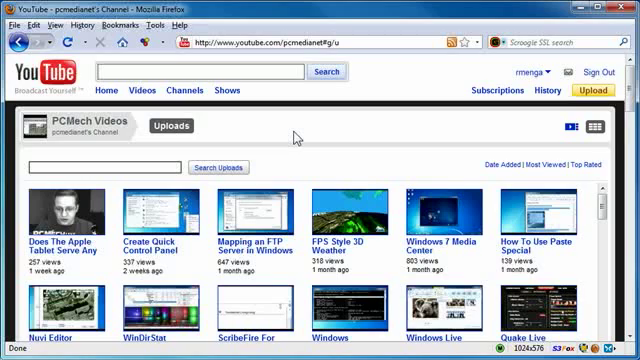
{"action": "mouse_move", "coordinate": [263, 166]}
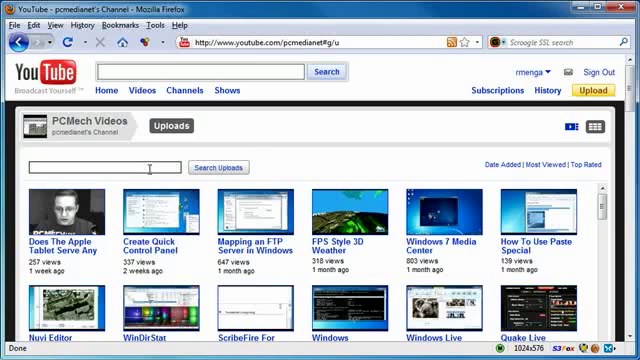
{"action": "mouse_move", "coordinate": [445, 160]}
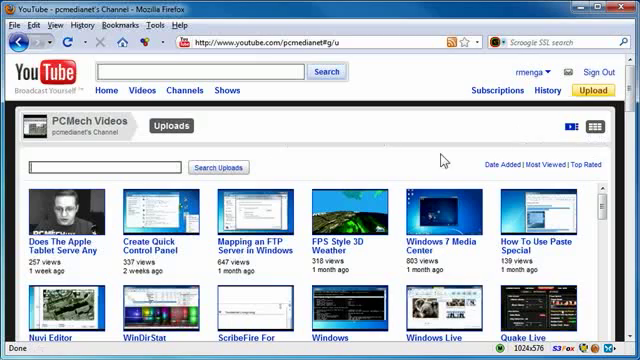
- Search the channel's uploads for 'password'
{"action": "type", "text": "passwo"}
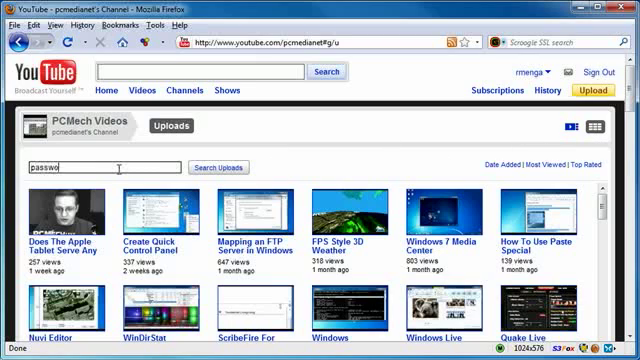
{"action": "left_click", "coordinate": [219, 167]}
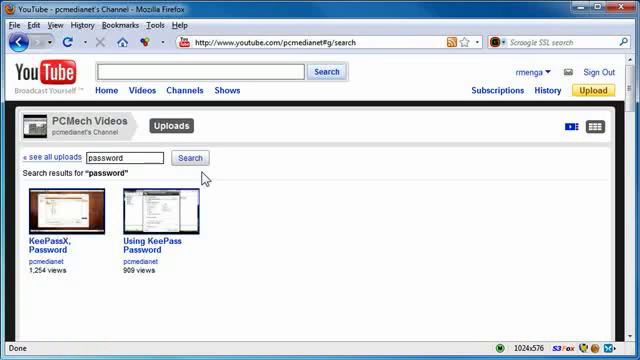
{"action": "mouse_move", "coordinate": [220, 265]}
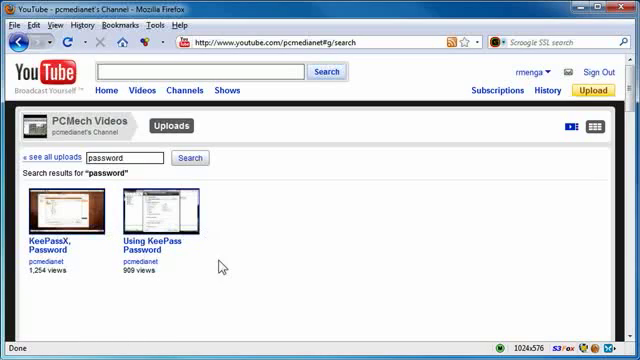
{"action": "mouse_move", "coordinate": [221, 272]}
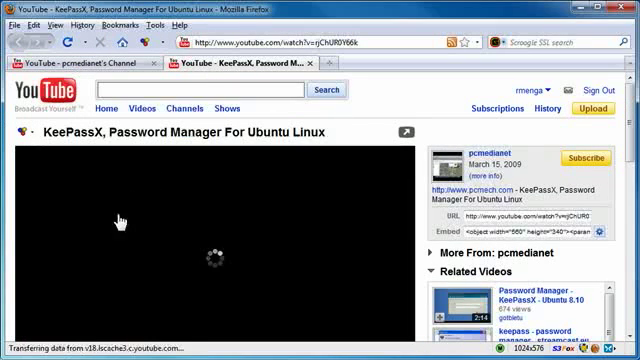
{"action": "mouse_move", "coordinate": [110, 233]}
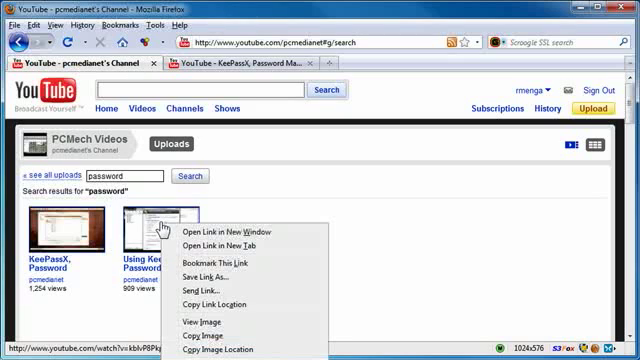
- Open the Using KeePass Password Generator Profiles video in a new tab
{"action": "left_click", "coordinate": [226, 243]}
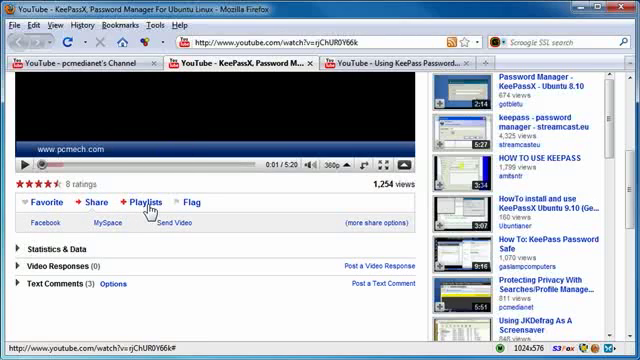
- Create playlist 'PCMech Password Videos' from the KeePassX video's Playlists option
{"action": "left_click", "coordinate": [142, 202]}
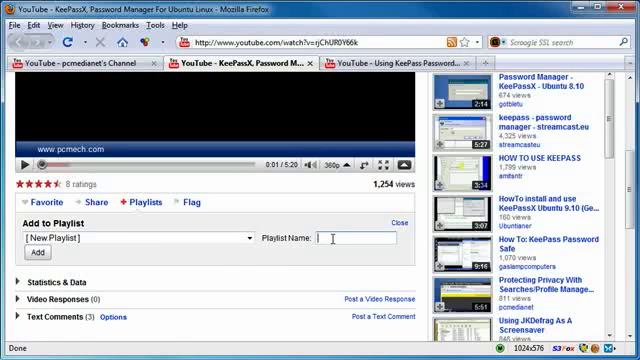
{"action": "mouse_move", "coordinate": [318, 265]}
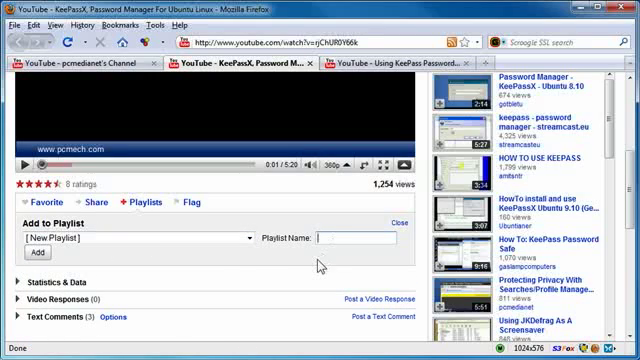
{"action": "type", "text": "Pass"}
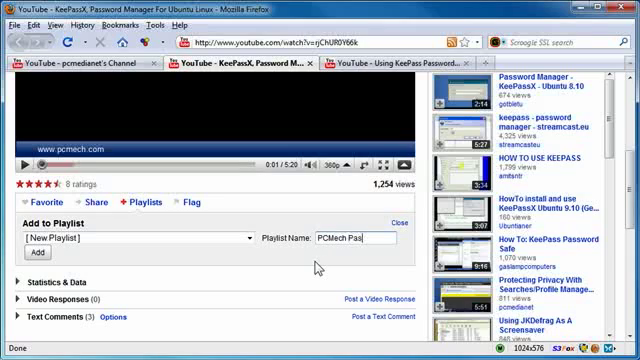
{"action": "type", "text": "Mech Password Videos"}
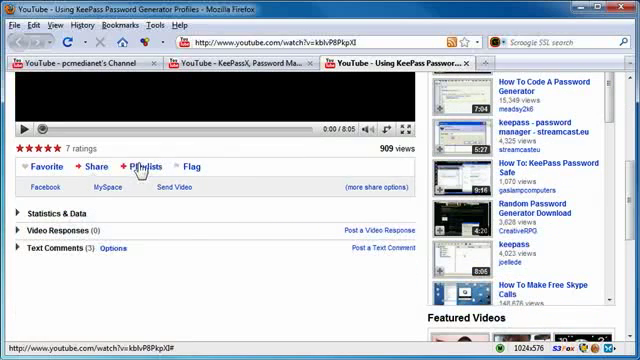
- Add the KeePass Generator Profiles video to PCMech Password Videos, then open the account menu
{"action": "left_click", "coordinate": [144, 167]}
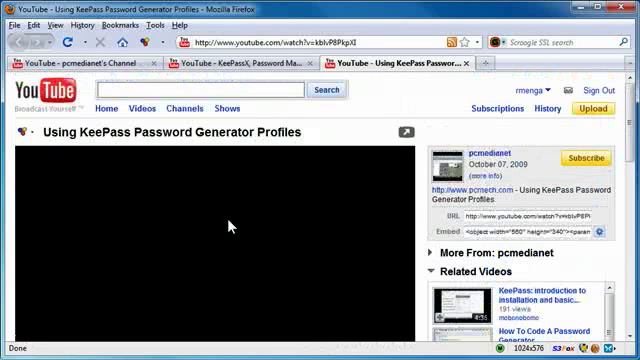
{"action": "left_click", "coordinate": [527, 89]}
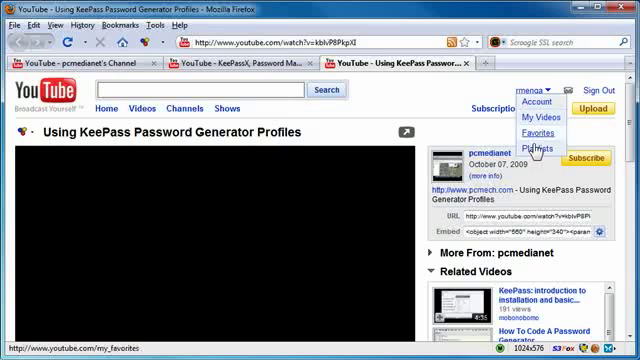
- Open Playlists and play all of PCMech Password Videos
{"action": "left_click", "coordinate": [538, 150]}
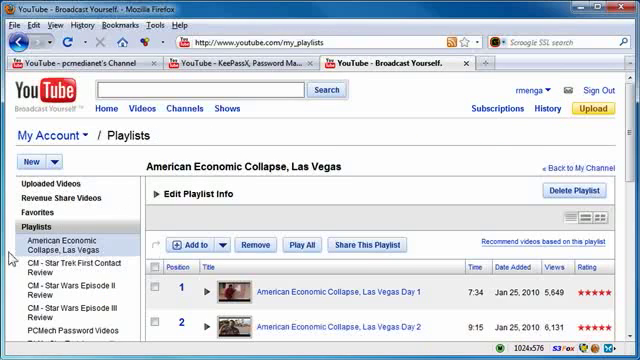
{"action": "scroll", "scroll_direction": "down", "scroll_amount": 3}
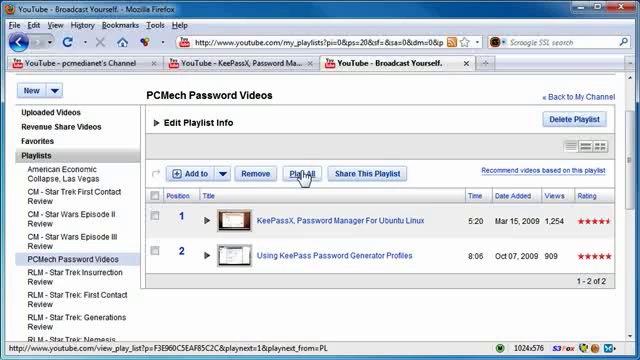
{"action": "left_click", "coordinate": [303, 174]}
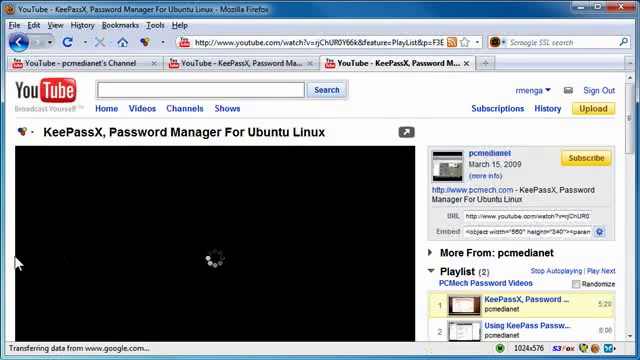
{"action": "scroll", "scroll_direction": "down", "scroll_amount": 3}
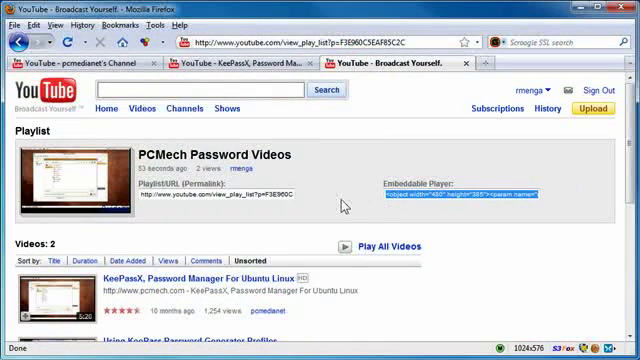
{"action": "mouse_move", "coordinate": [335, 200]}
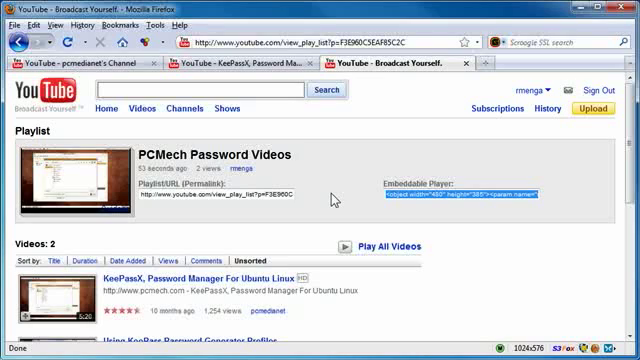